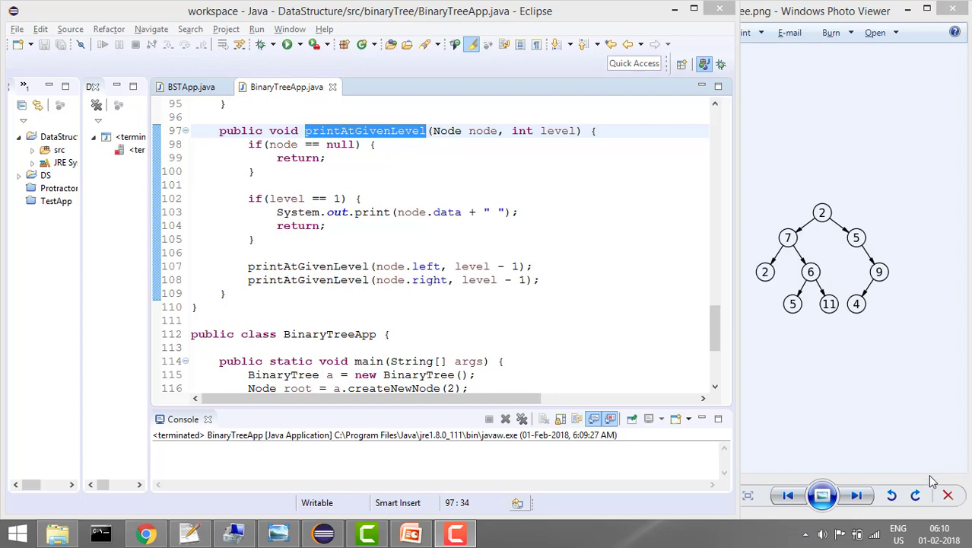
pyautogui.moveTo(827, 277)
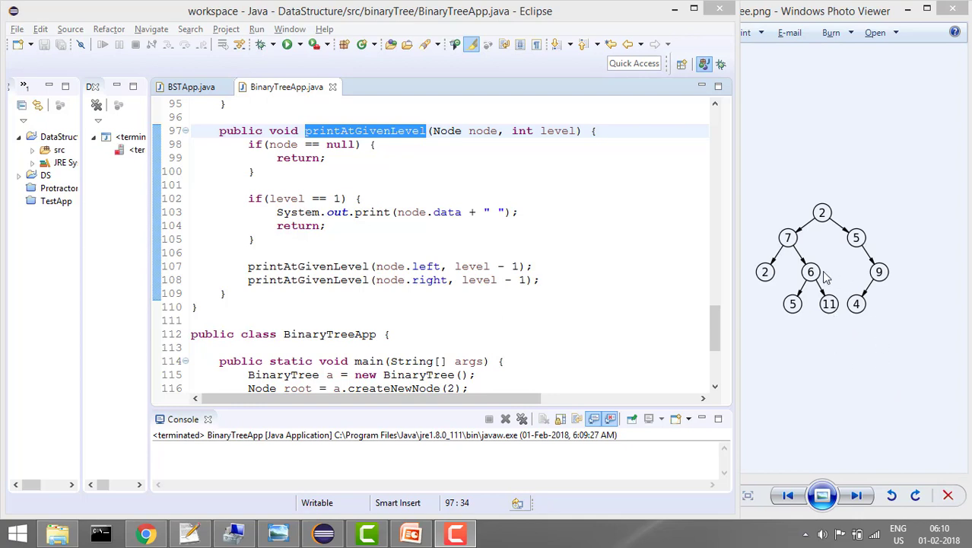
pyautogui.moveTo(828, 220)
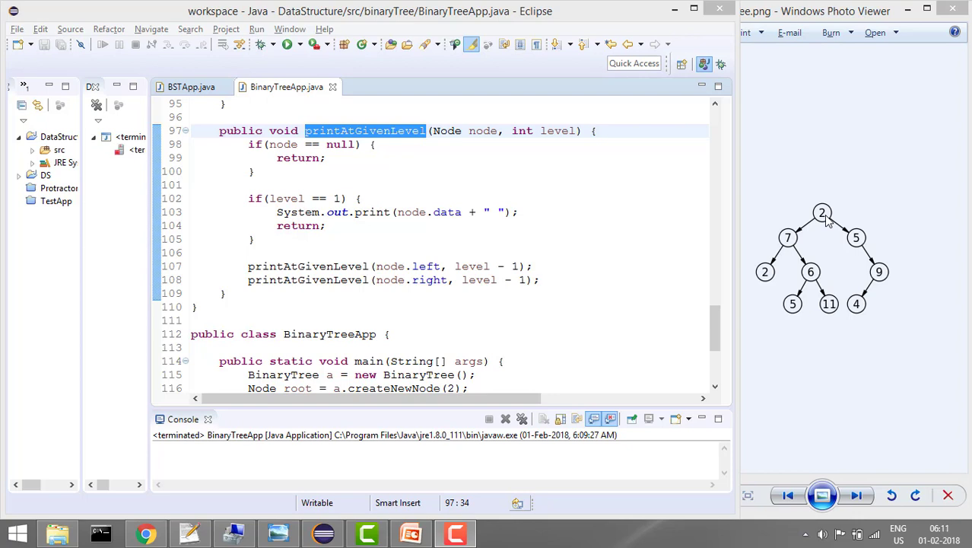
pyautogui.moveTo(848, 242)
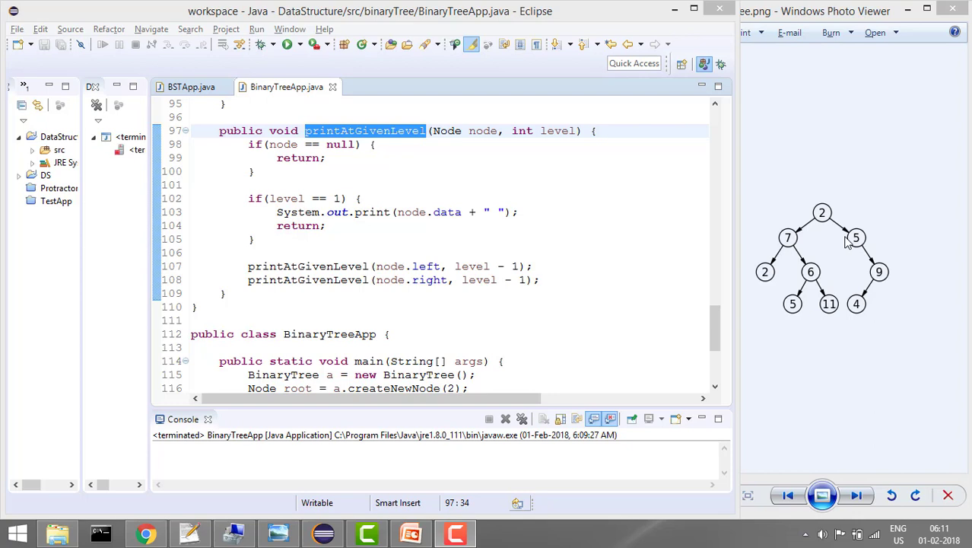
pyautogui.moveTo(814, 319)
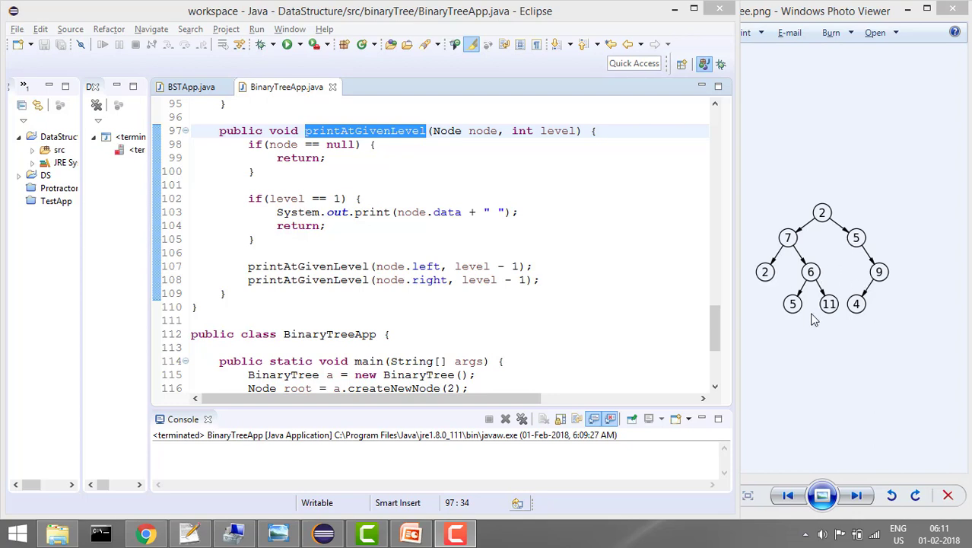
pyautogui.moveTo(864, 321)
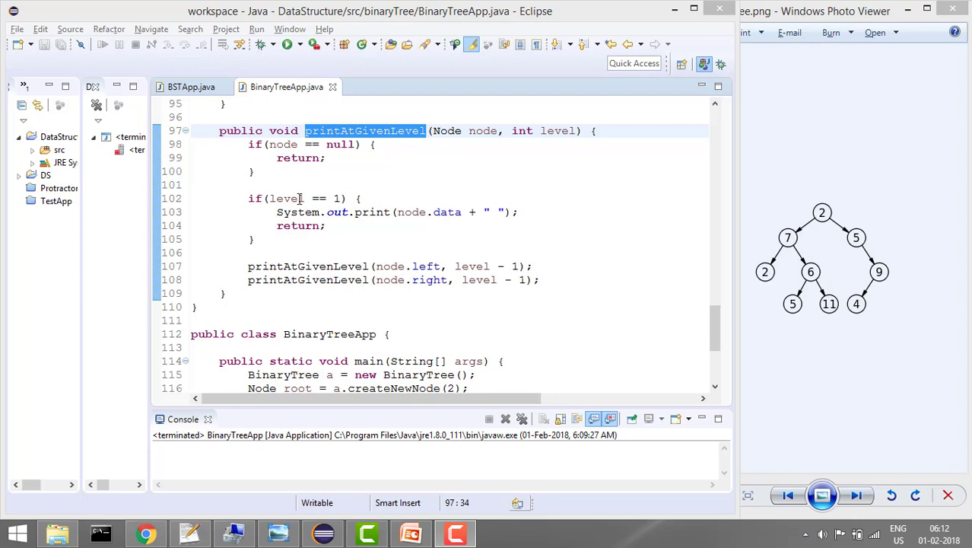
pyautogui.moveTo(417, 266)
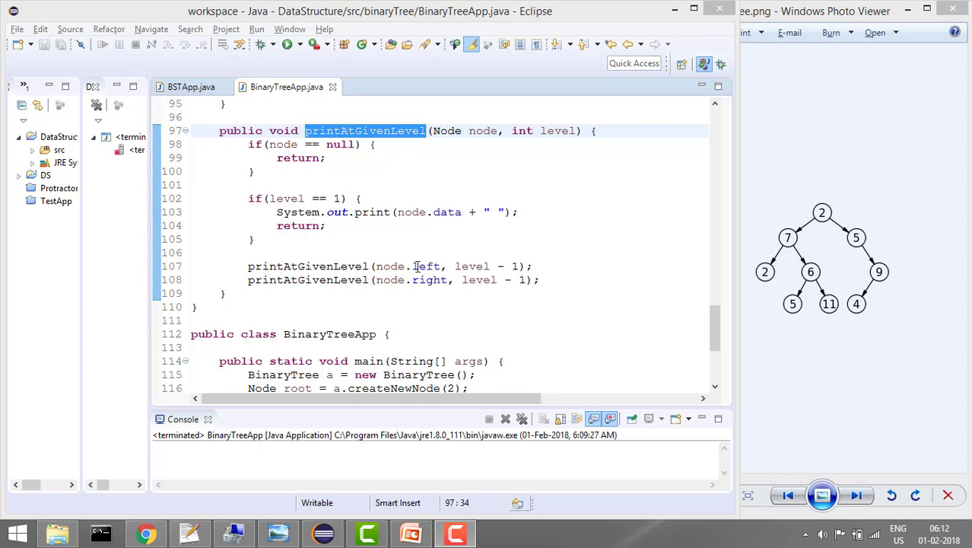
pyautogui.moveTo(477, 270)
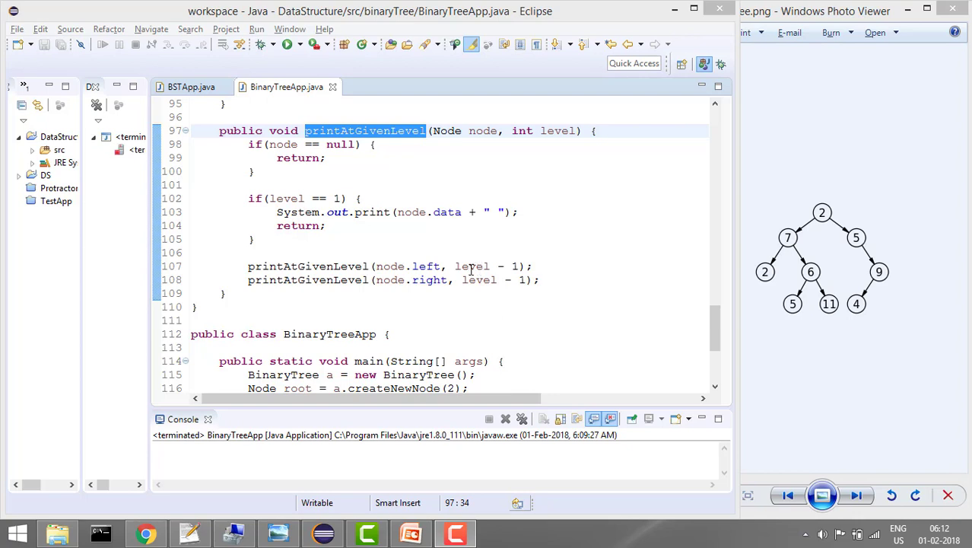
pyautogui.moveTo(787, 239)
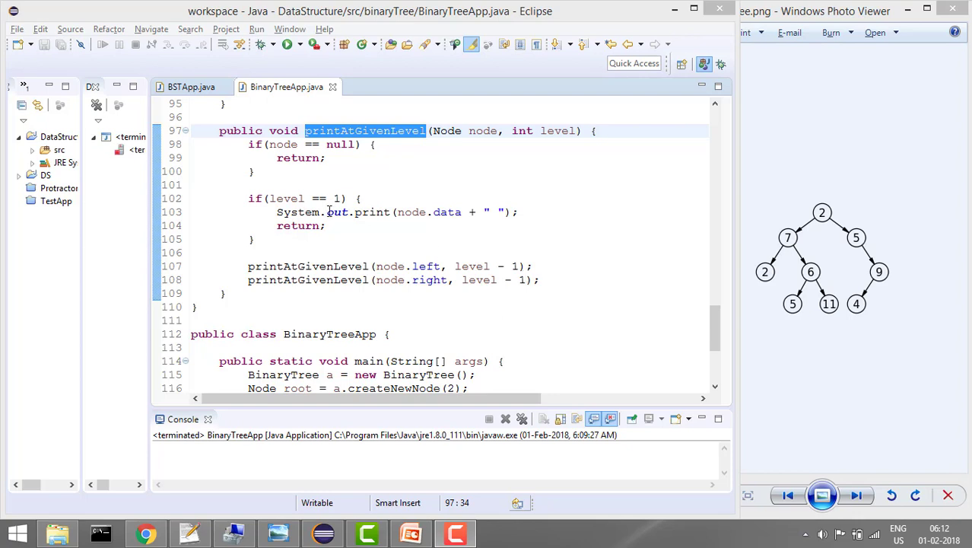
pyautogui.moveTo(393, 295)
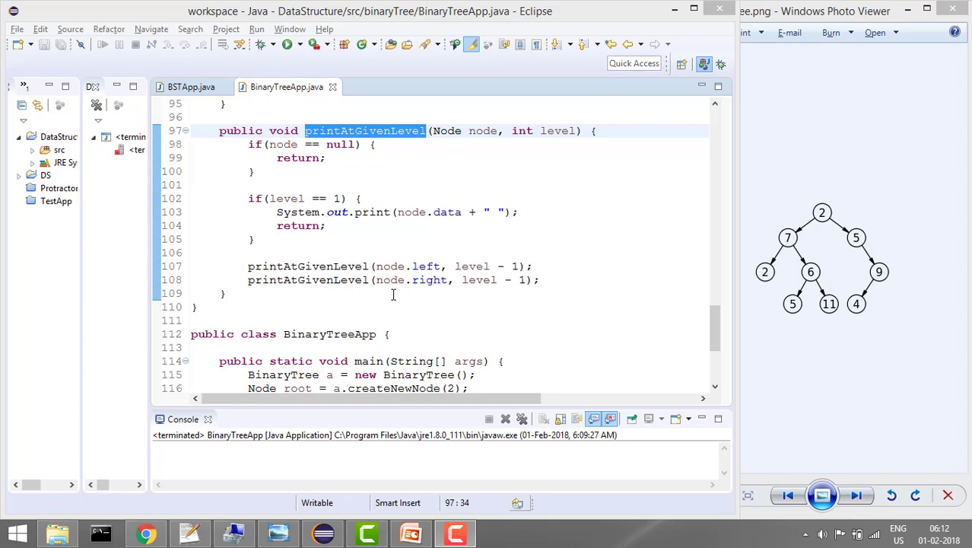
pyautogui.moveTo(495, 283)
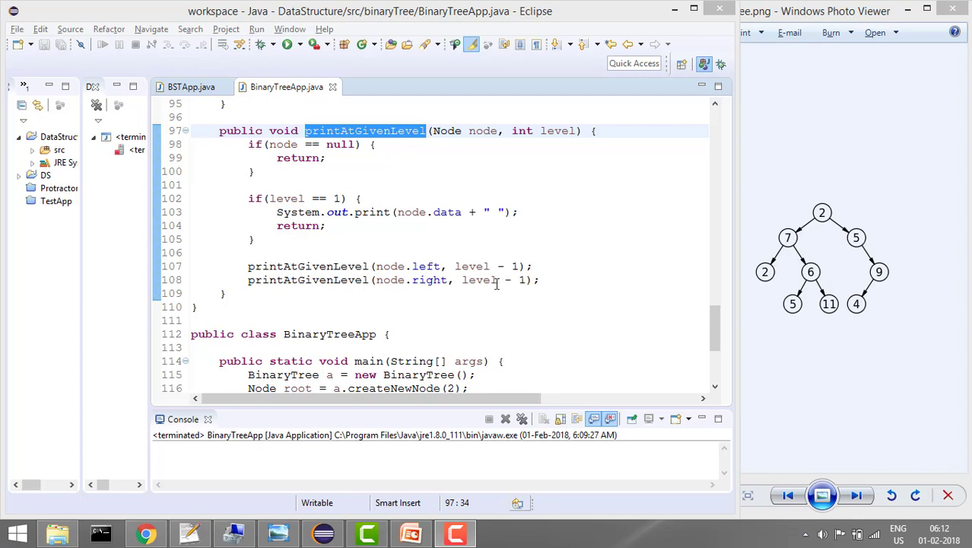
pyautogui.moveTo(517, 280)
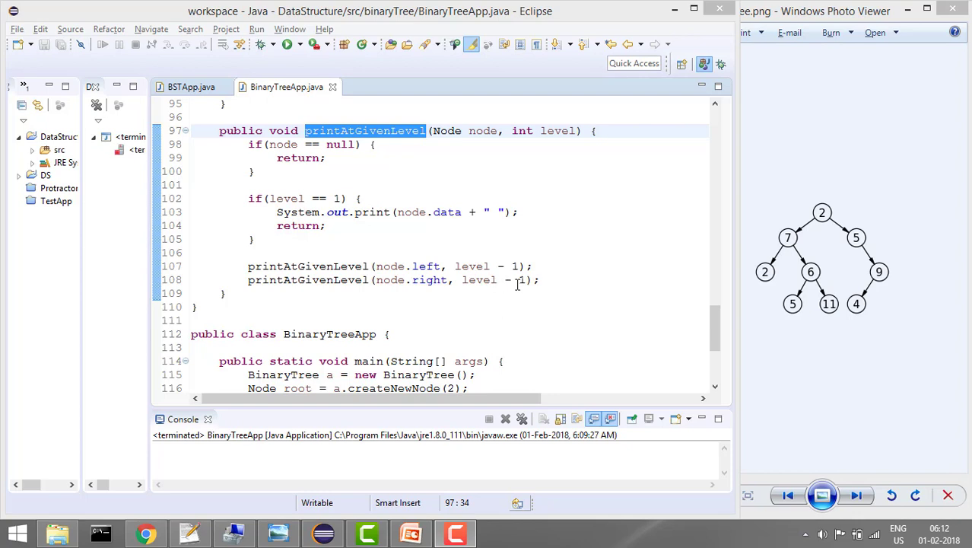
# Debug BinaryTreeApp and step through printAtGivenLevel(root, 1) until it prints 2.
pyautogui.scroll(-3)
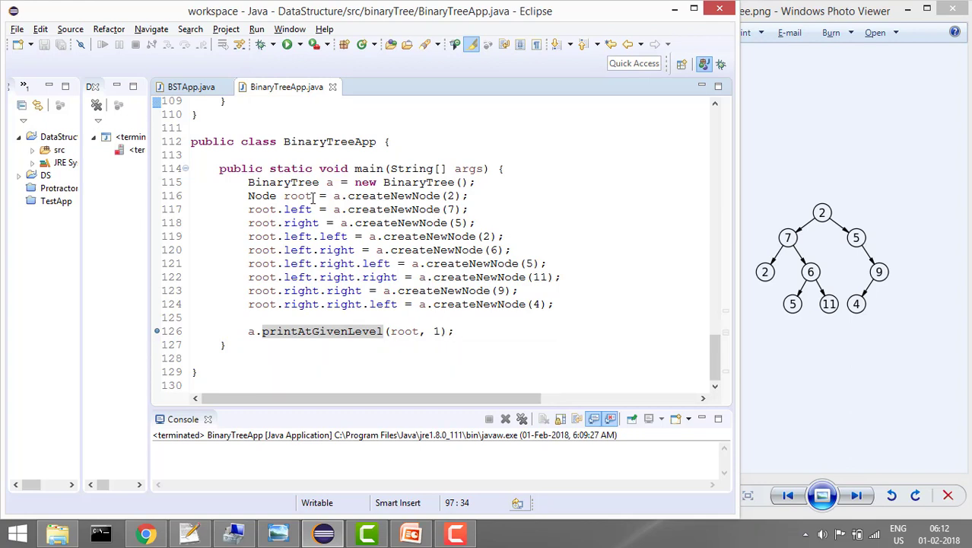
pyautogui.click(287, 44)
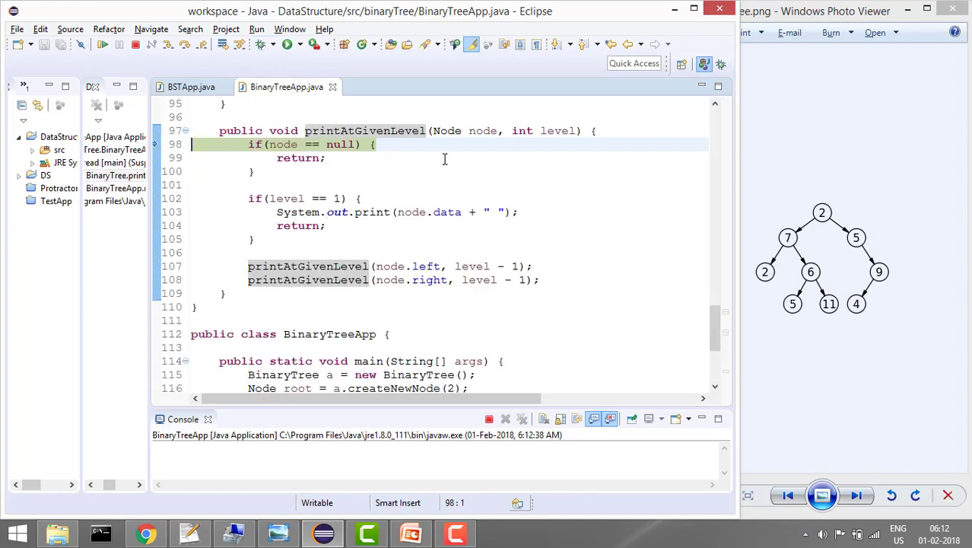
pyautogui.click(432, 198)
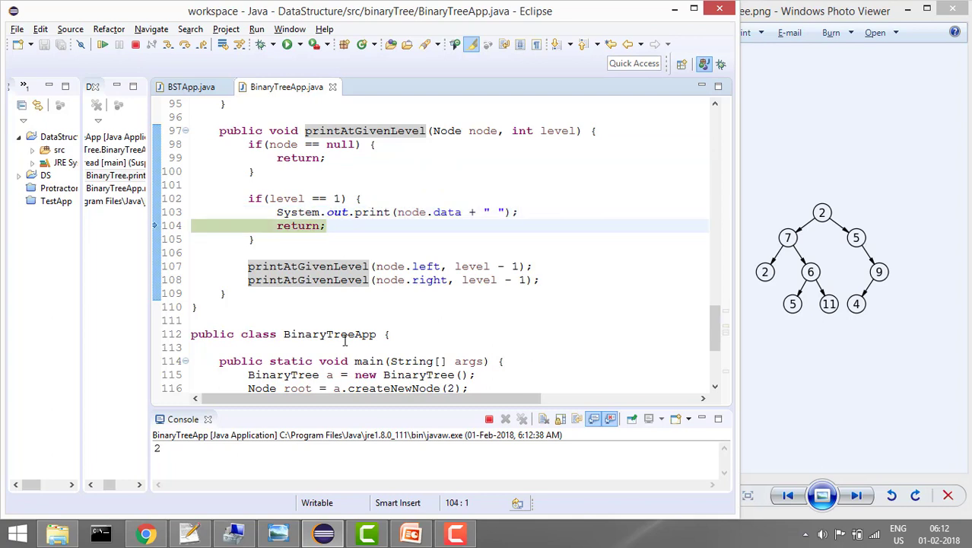
pyautogui.moveTo(511, 279)
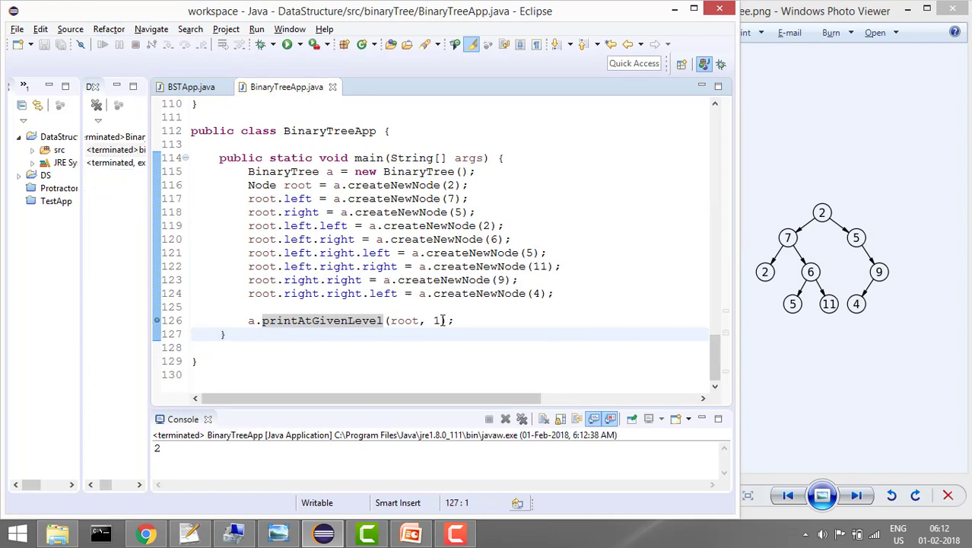
# Change the level argument to 2, start debugging, and step into the left child's call.
pyautogui.write('2')
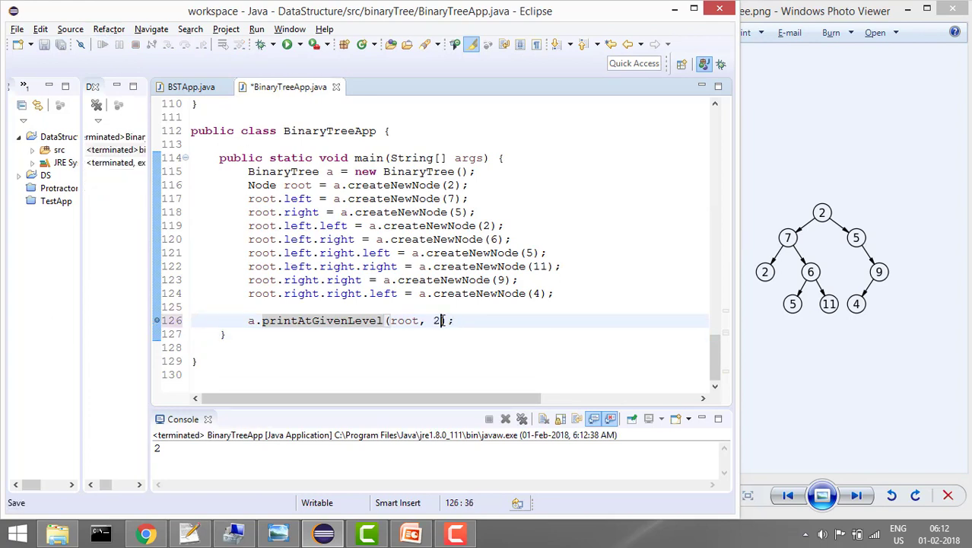
pyautogui.click(288, 43)
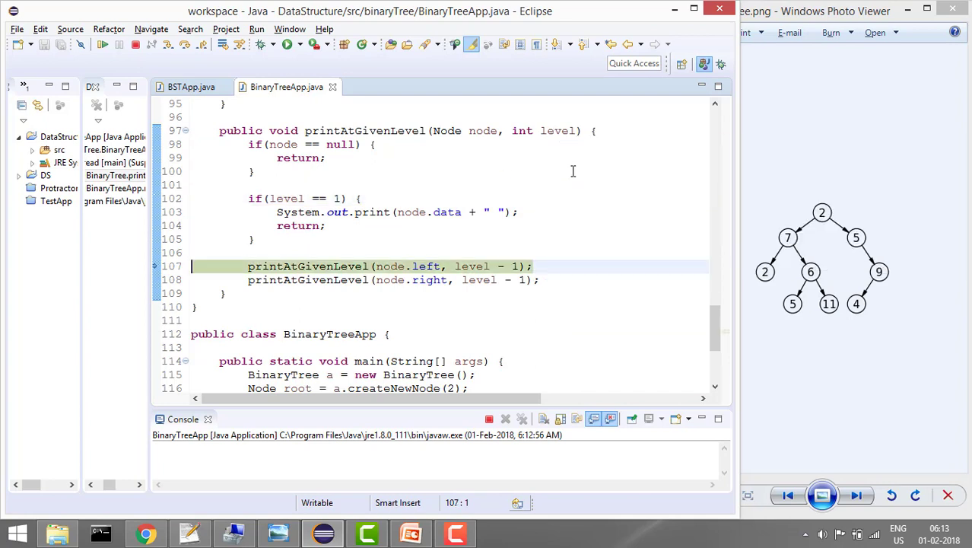
pyautogui.click(304, 144)
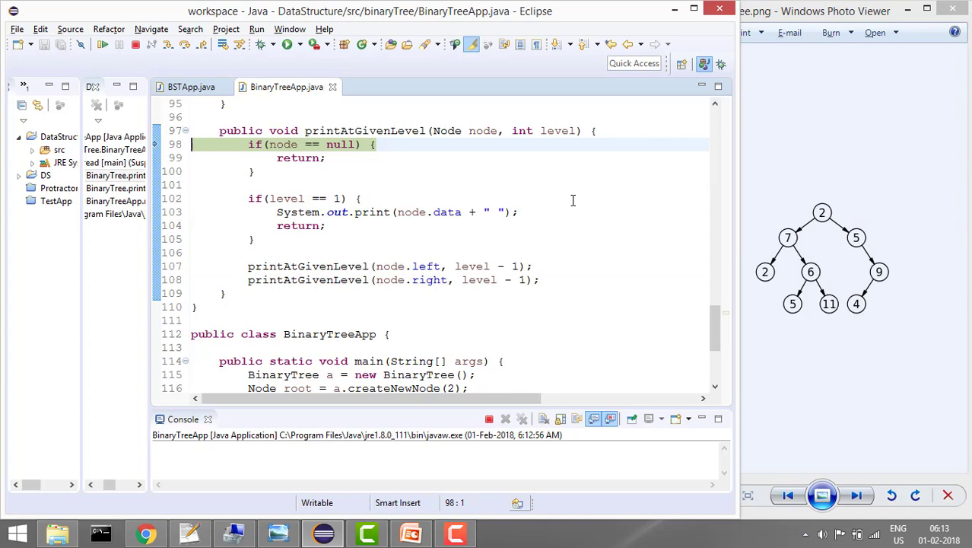
pyautogui.moveTo(484, 131)
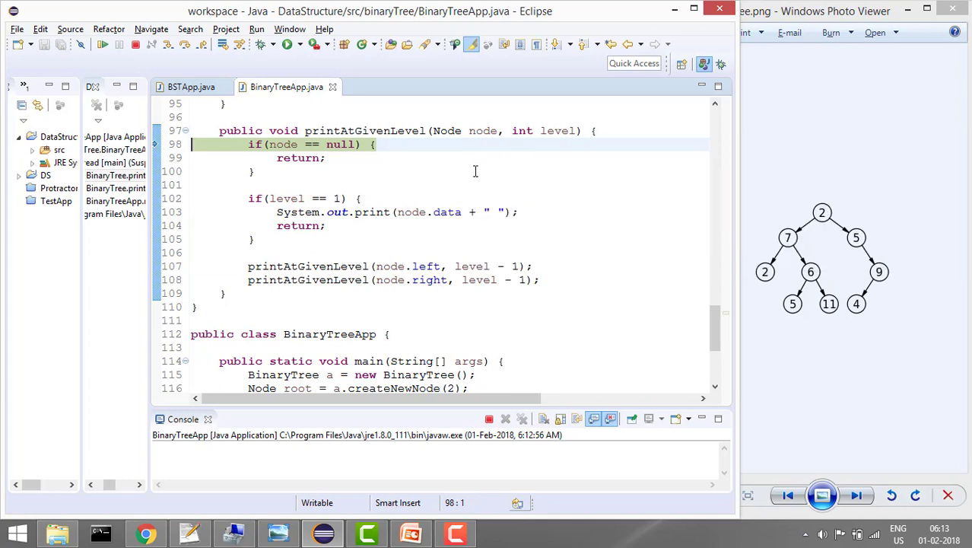
# Resume the level-2 debug run until both child values, 7 and 5, print.
pyautogui.click(396, 211)
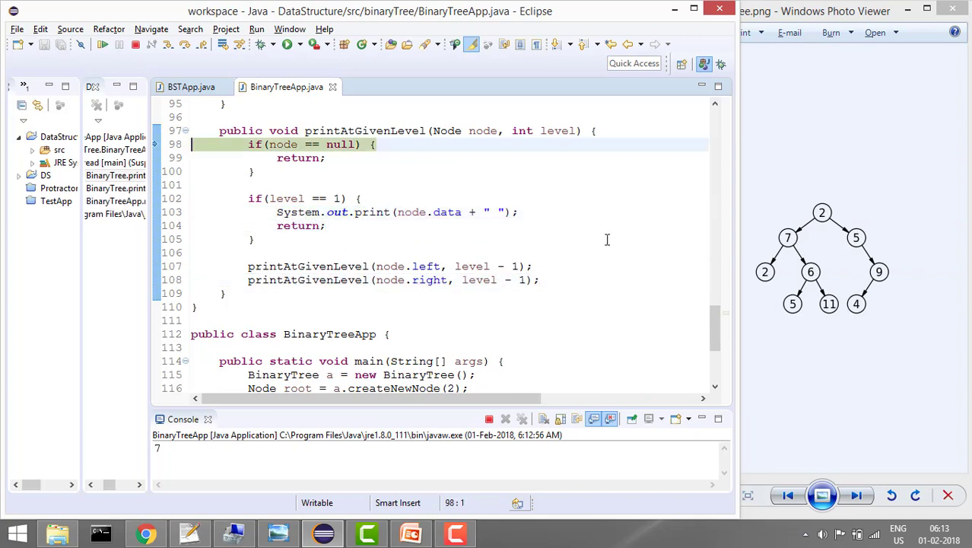
pyautogui.moveTo(486, 130)
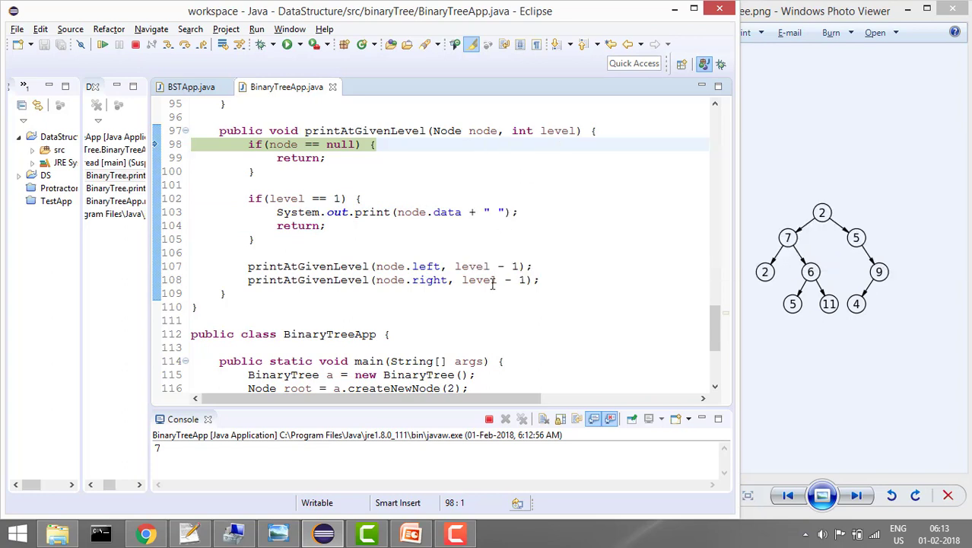
pyautogui.moveTo(593, 216)
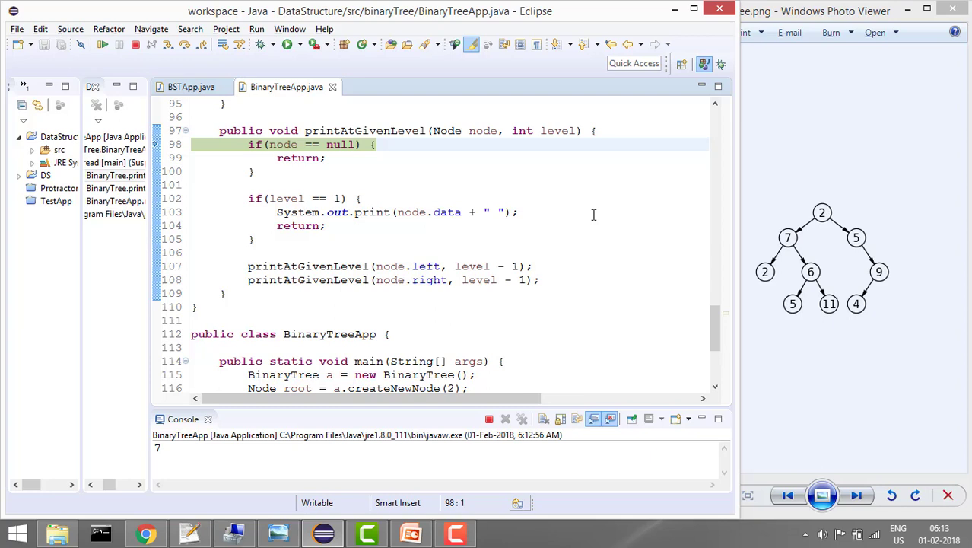
pyautogui.click(403, 212)
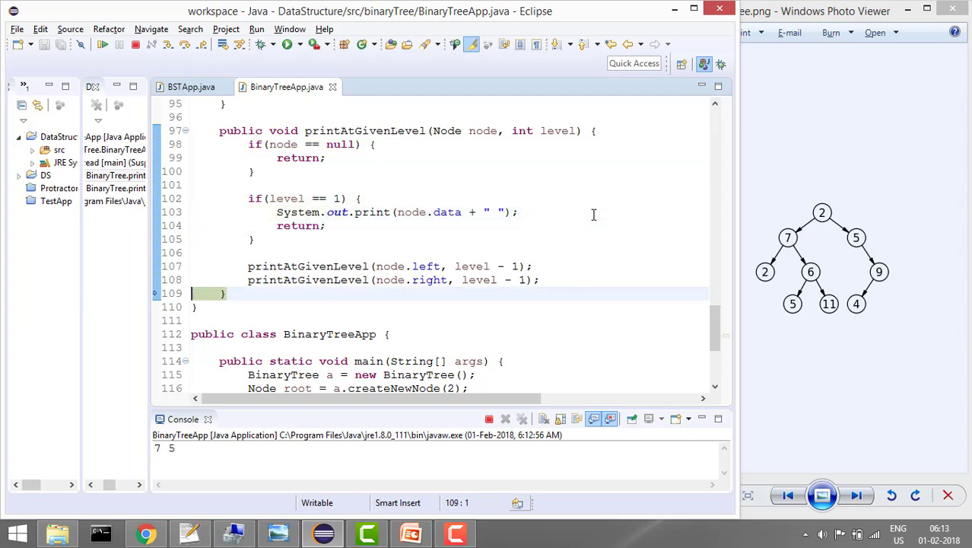
pyautogui.scroll(-3)
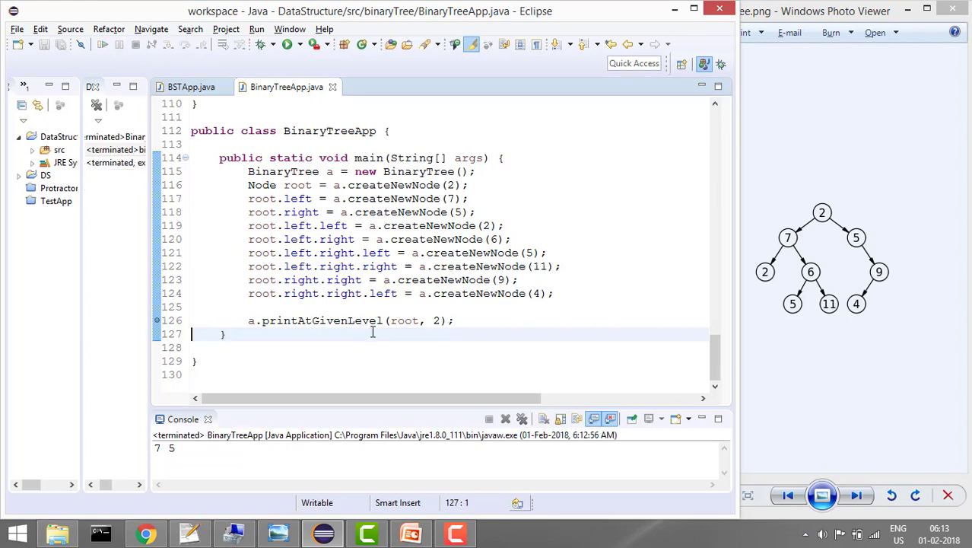
# Replace the level argument 2 with 4 in the printAtGivenLevel call.
pyautogui.press('BackSpace')
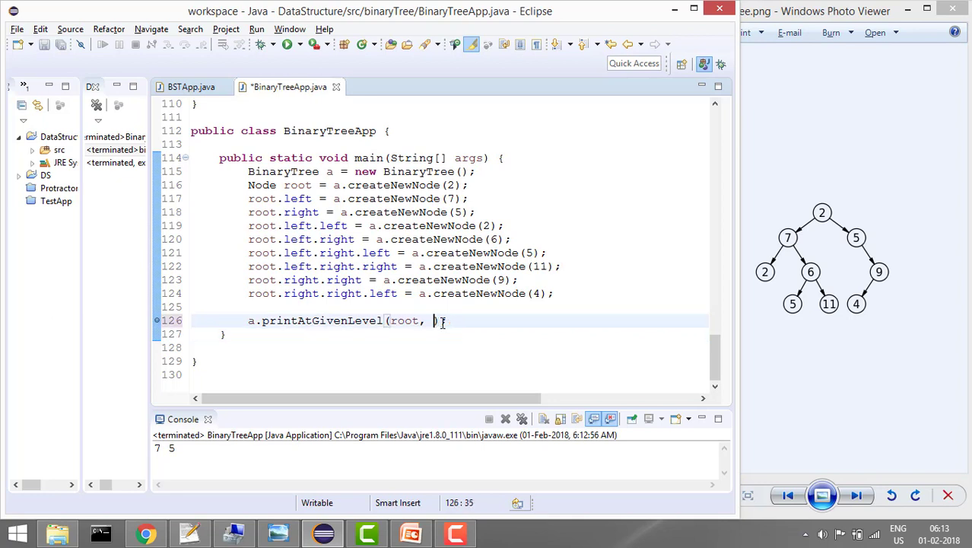
pyautogui.write('4')
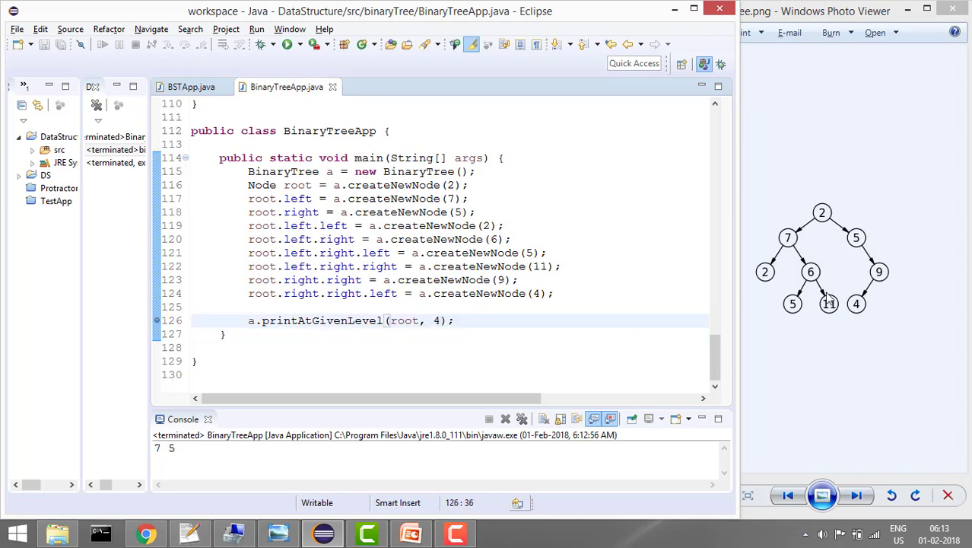